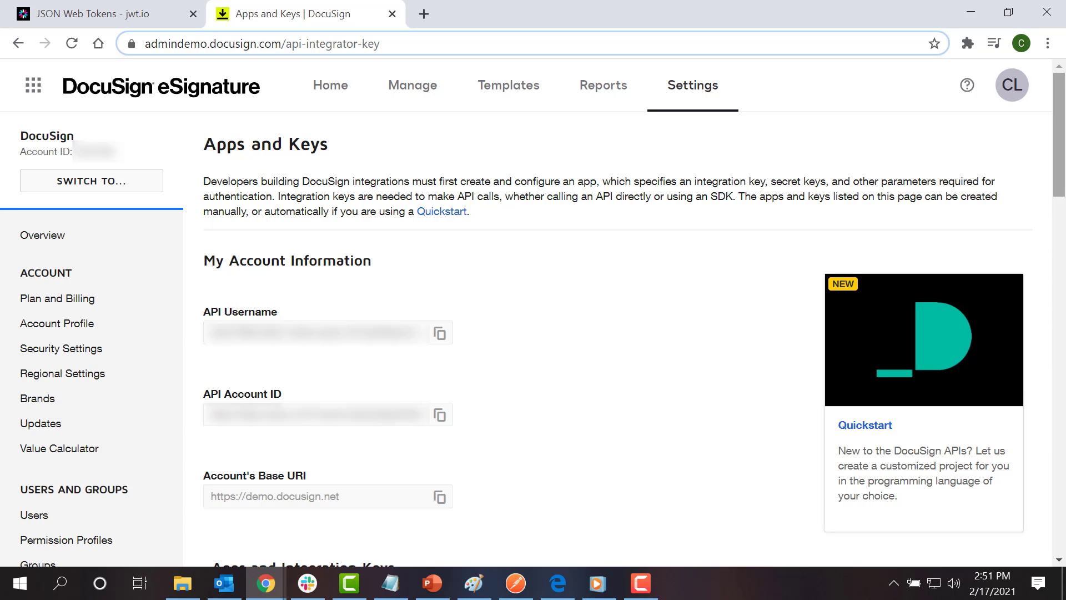
- Generate a new RSA keypair in the Authentication Example Application's Service Integration section
{"action": "left_click", "coordinate": [964, 208]}
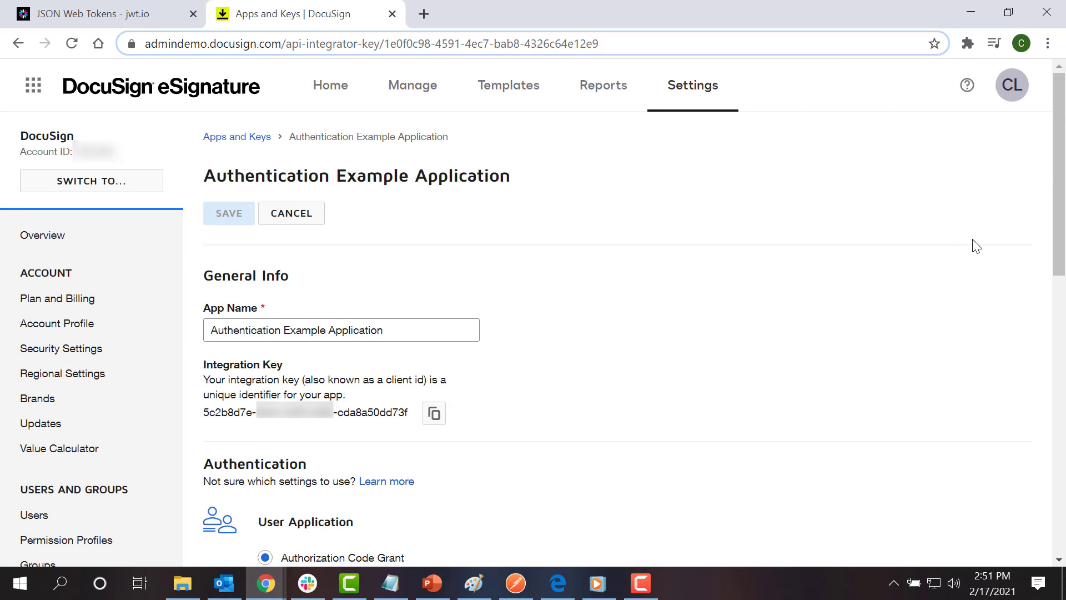
{"action": "scroll", "scroll_direction": "down", "scroll_amount": 3}
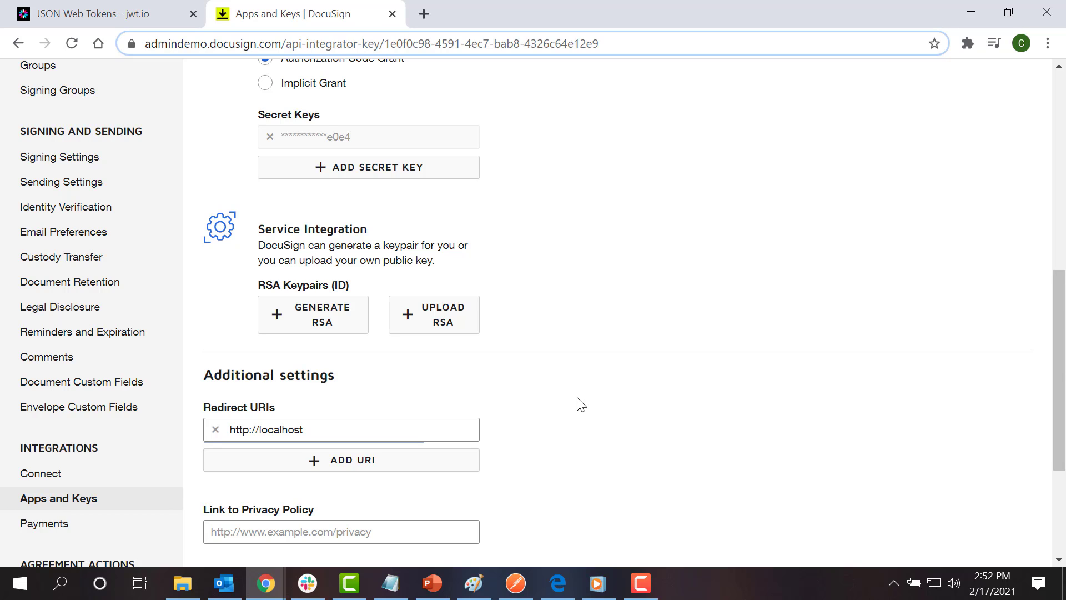
{"action": "mouse_move", "coordinate": [354, 326]}
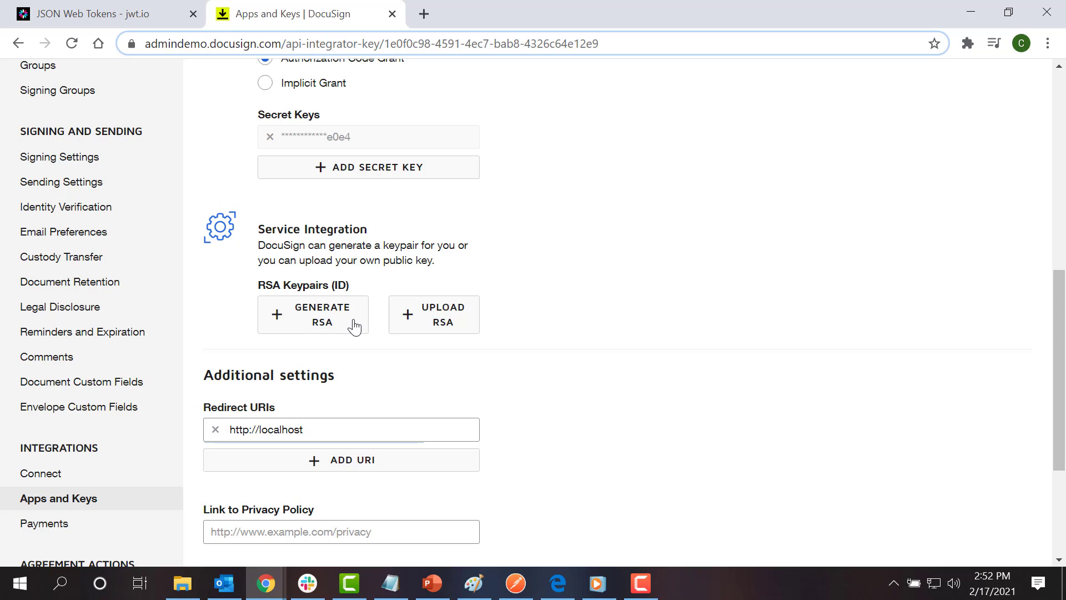
{"action": "left_click", "coordinate": [312, 314]}
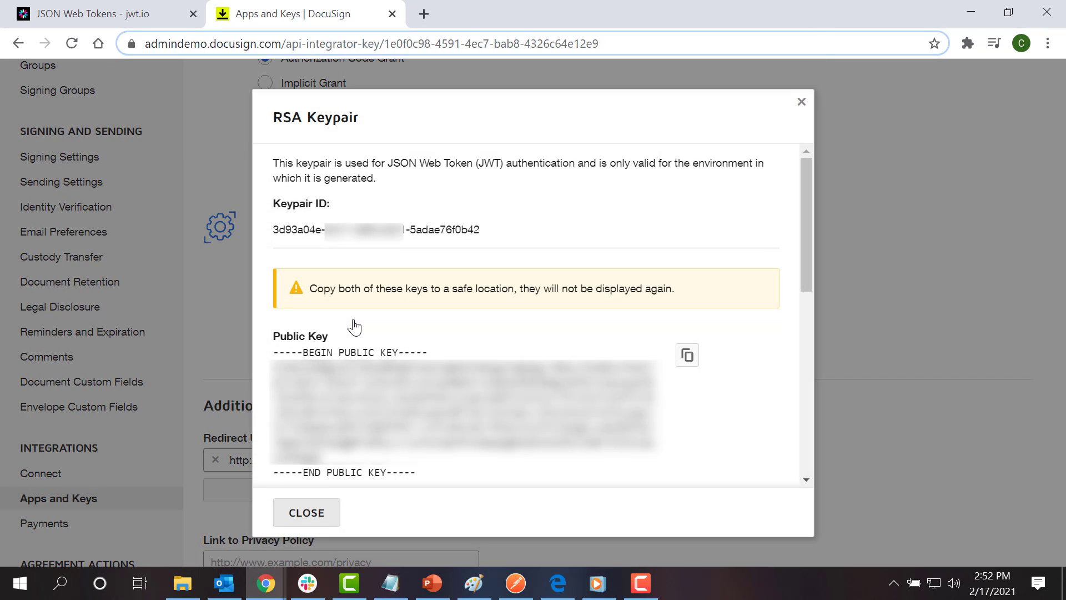
{"action": "scroll", "scroll_direction": "down", "scroll_amount": 3}
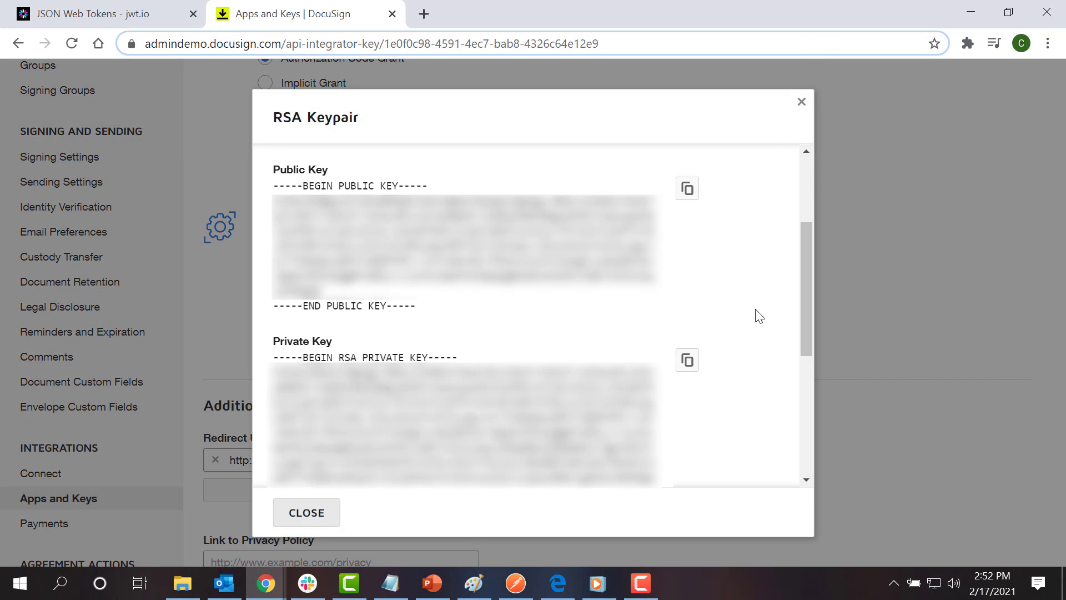
{"action": "mouse_move", "coordinate": [670, 199]}
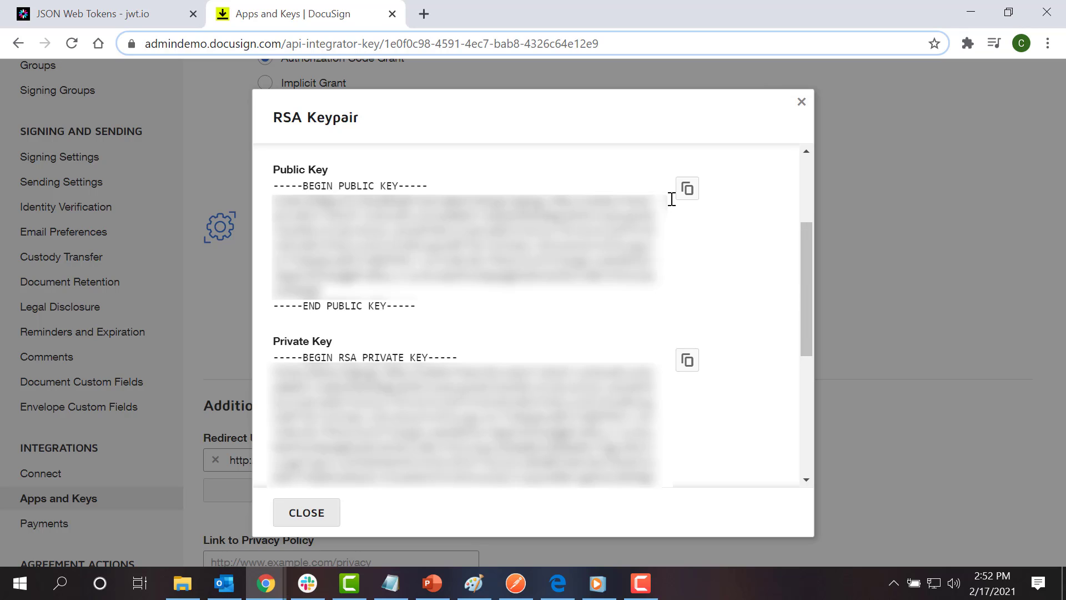
- Close the RSA keypair dialog after copying the keys
{"action": "left_click", "coordinate": [687, 188]}
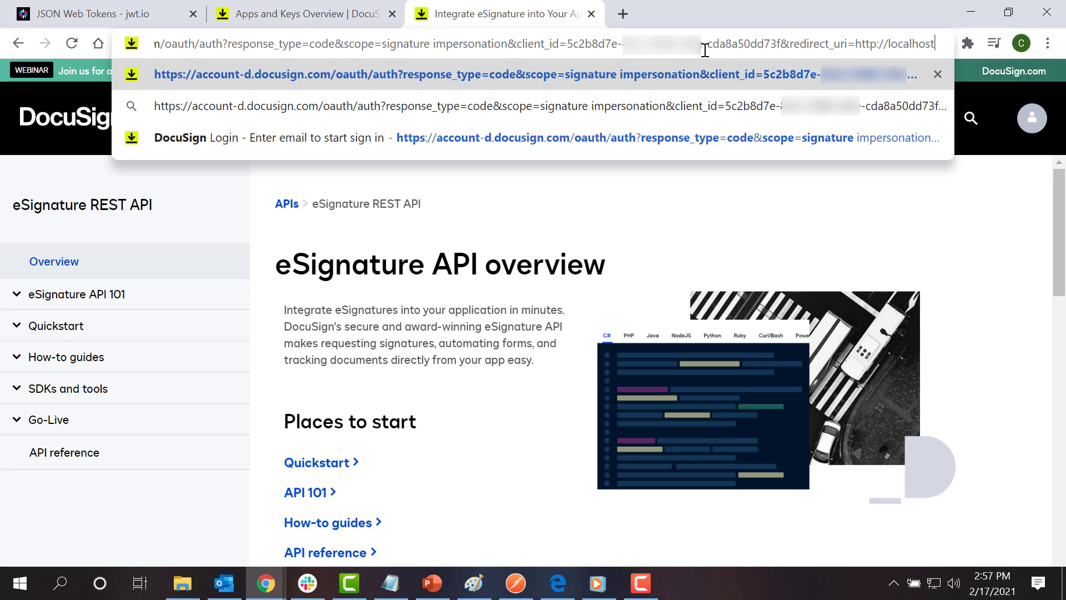
- Load the consent URL, log in, accept the app's permissions, and return to Apps and Keys
{"action": "key", "text": "Enter"}
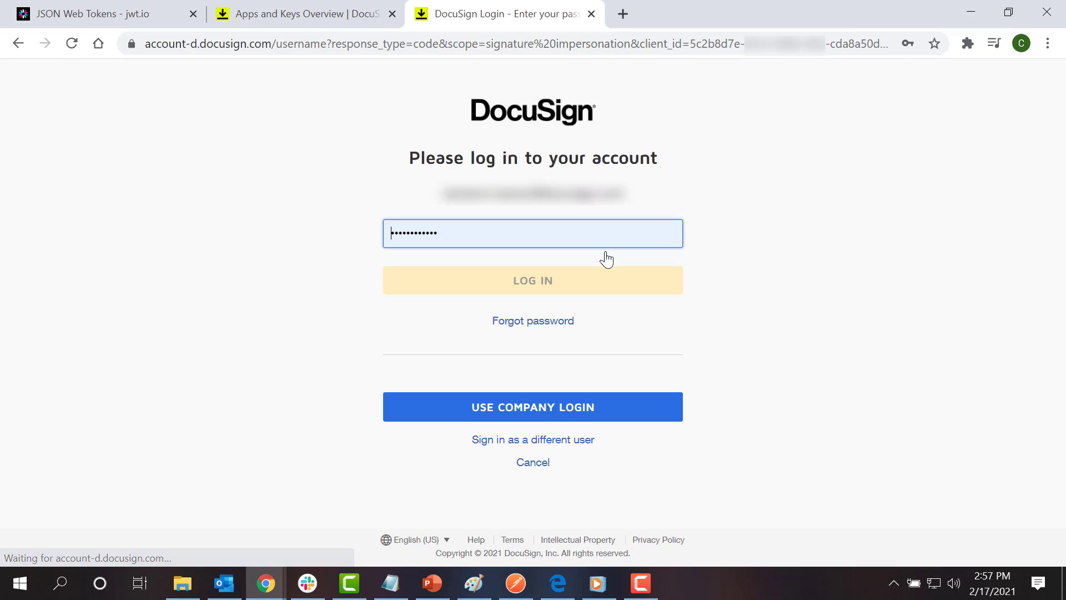
{"action": "left_click", "coordinate": [533, 280]}
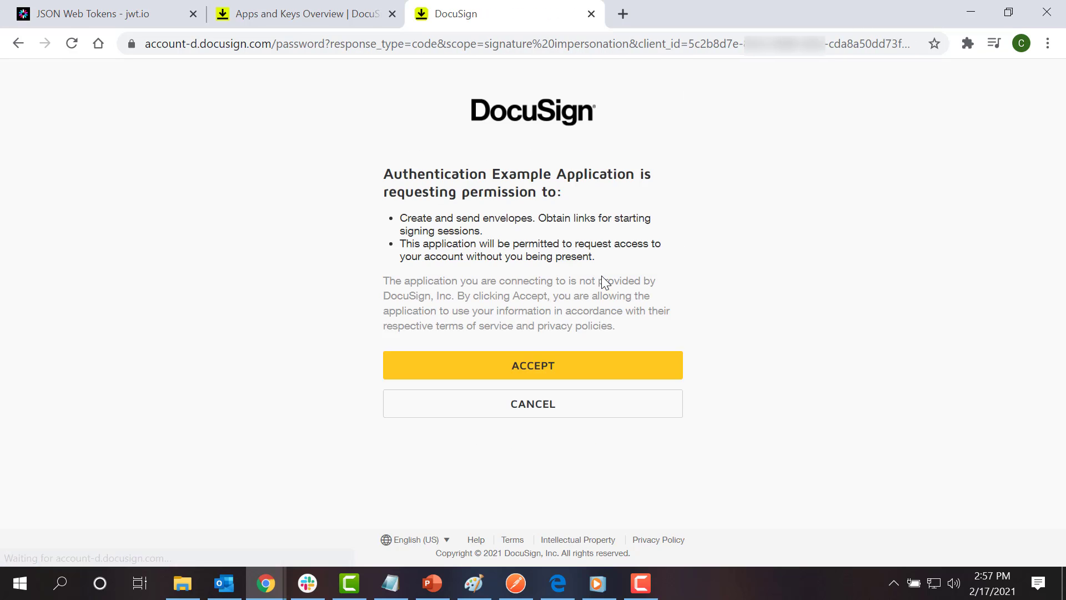
{"action": "mouse_move", "coordinate": [586, 362]}
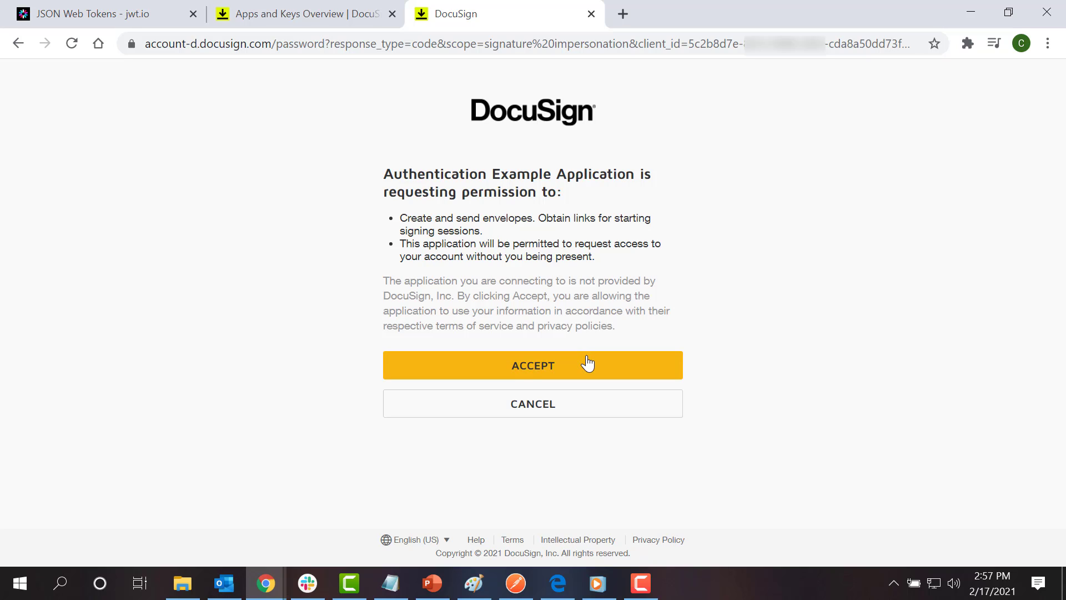
{"action": "left_click", "coordinate": [533, 364]}
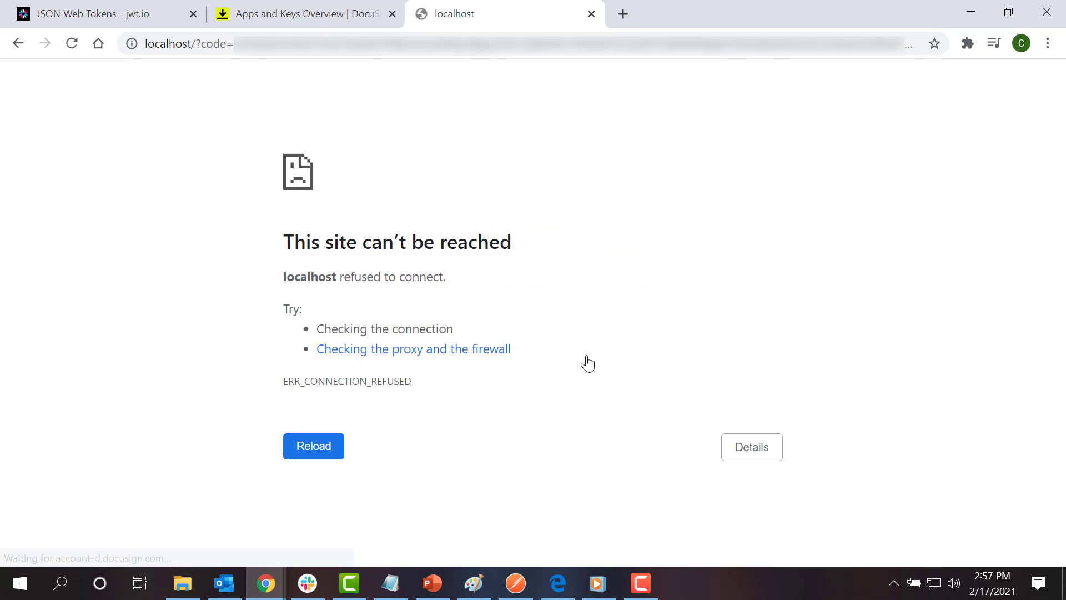
{"action": "left_click", "coordinate": [312, 446]}
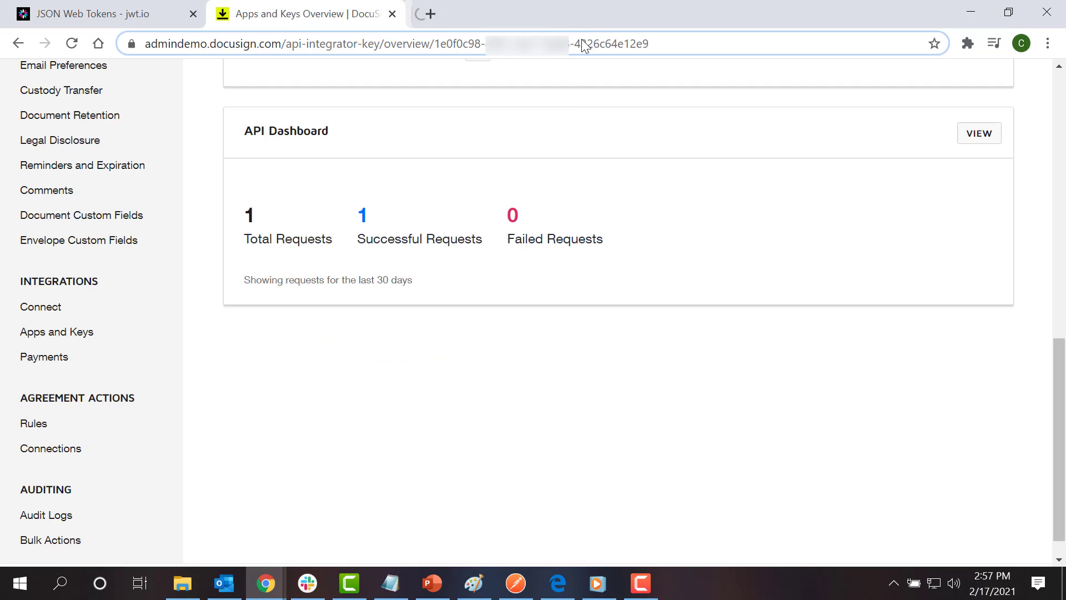
{"action": "left_click", "coordinate": [99, 13]}
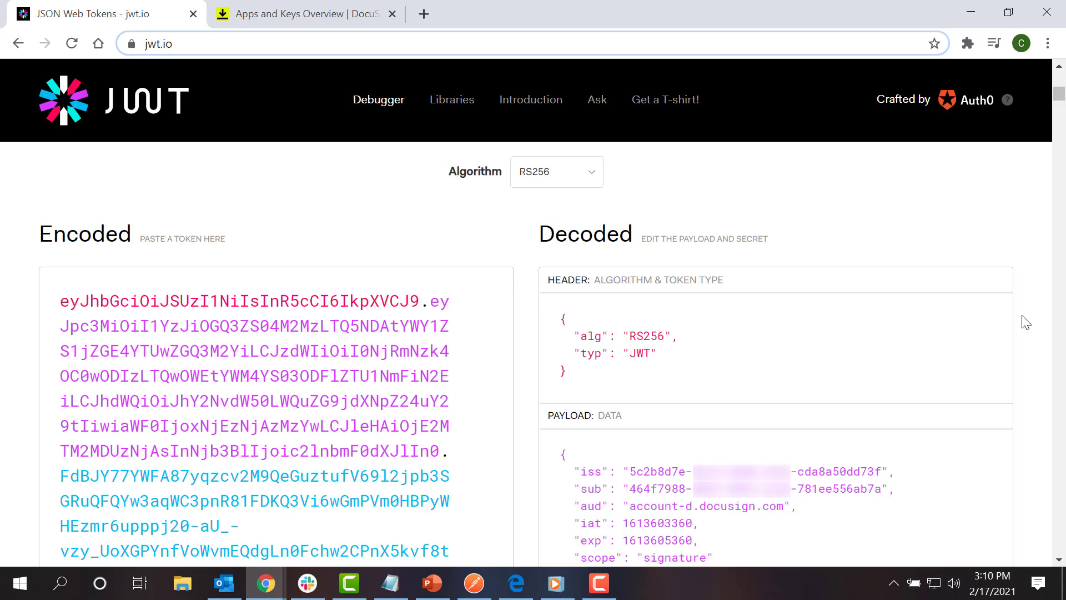
{"action": "left_click", "coordinate": [566, 319]}
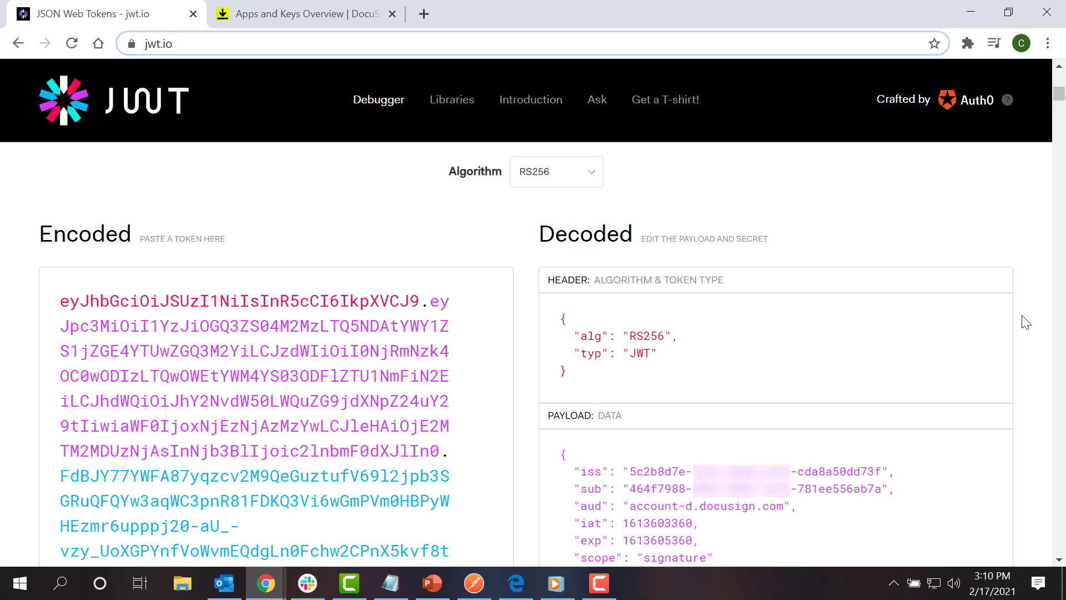
{"action": "left_click", "coordinate": [566, 318]}
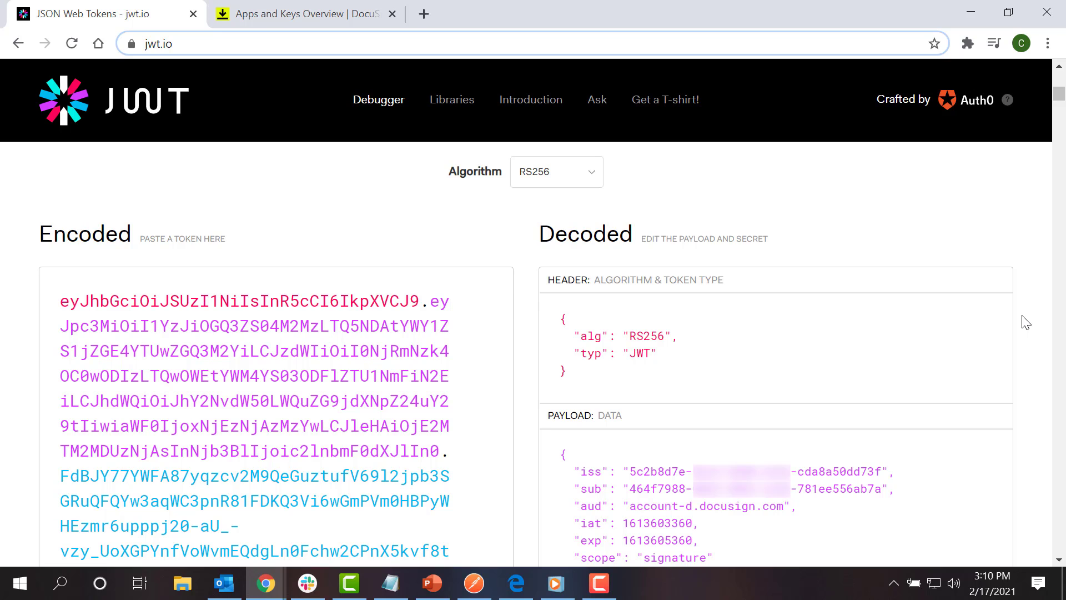
{"action": "mouse_move", "coordinate": [675, 337]}
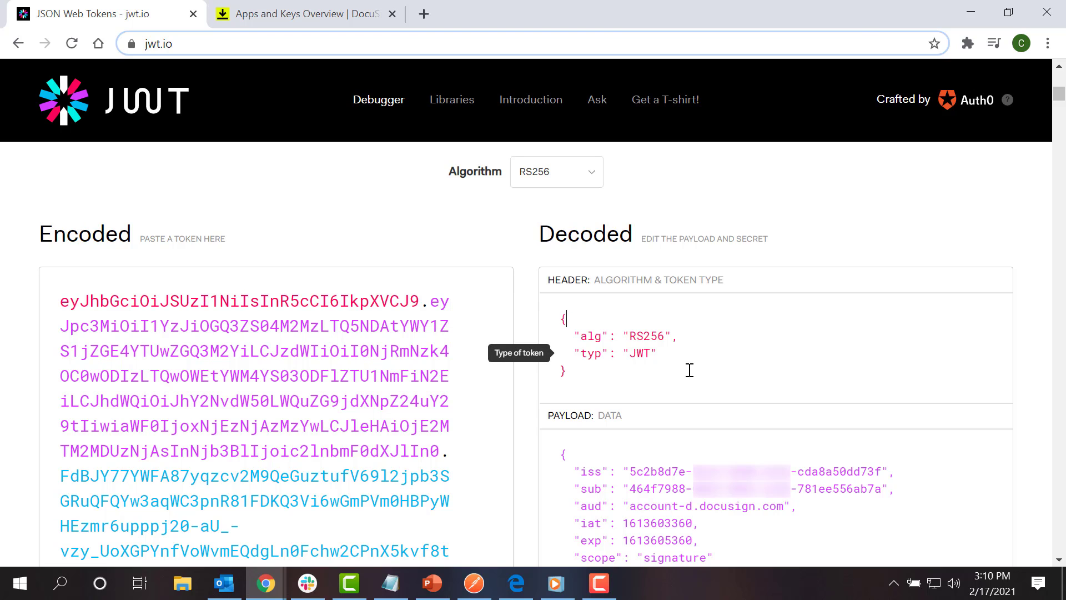
{"action": "scroll", "scroll_direction": "down", "scroll_amount": 3}
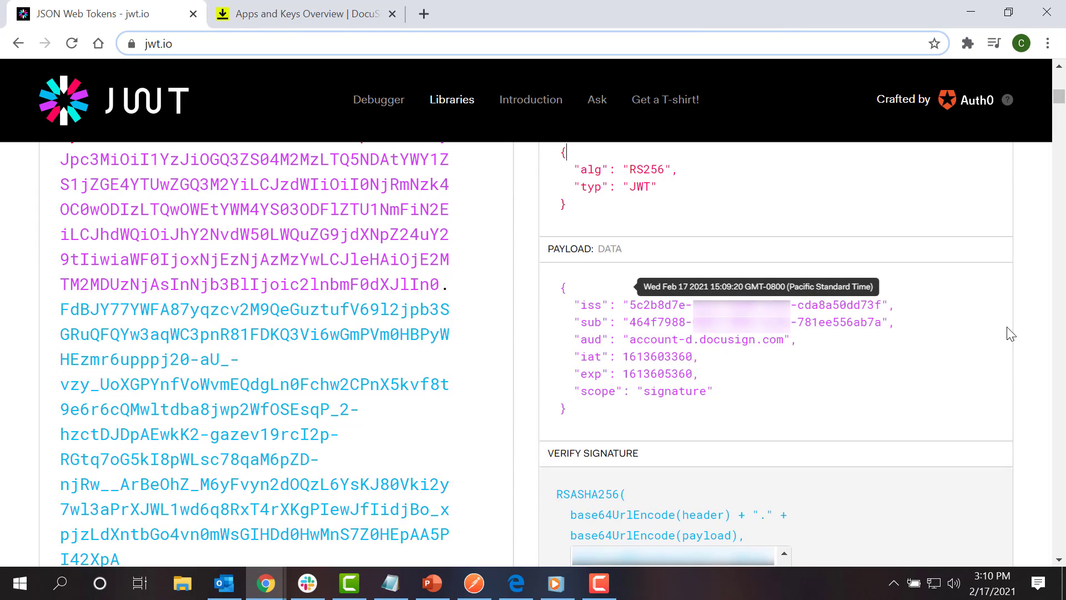
{"action": "mouse_move", "coordinate": [941, 295]}
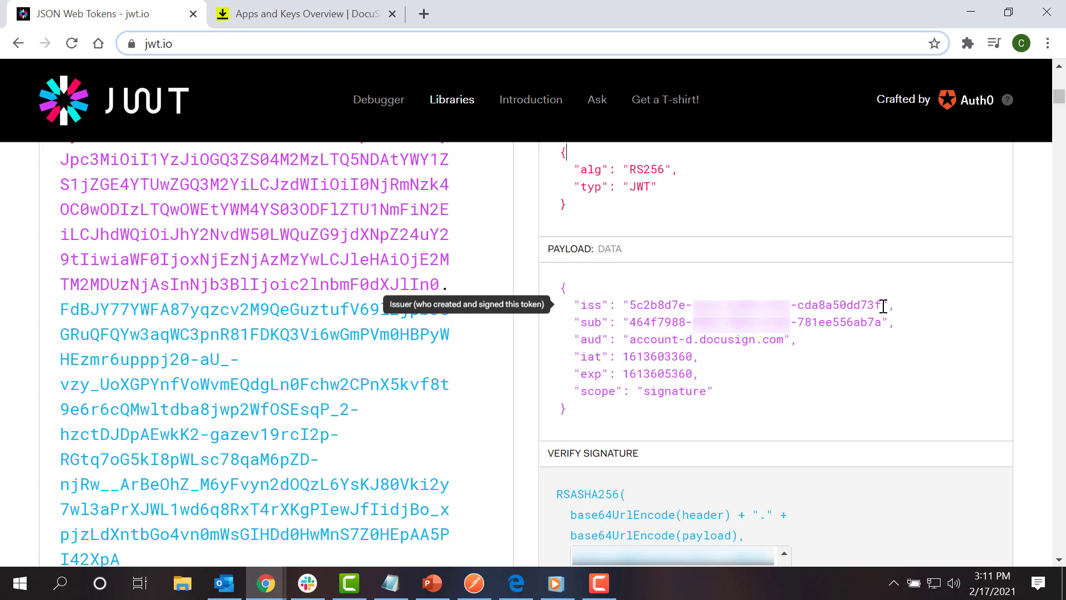
{"action": "mouse_move", "coordinate": [875, 322]}
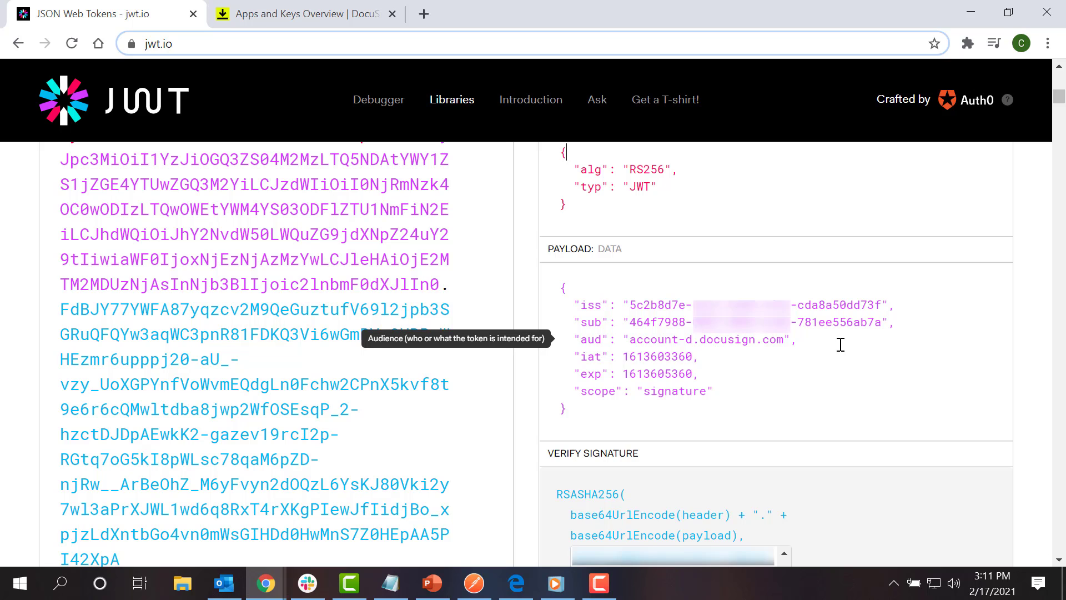
{"action": "mouse_move", "coordinate": [680, 355]}
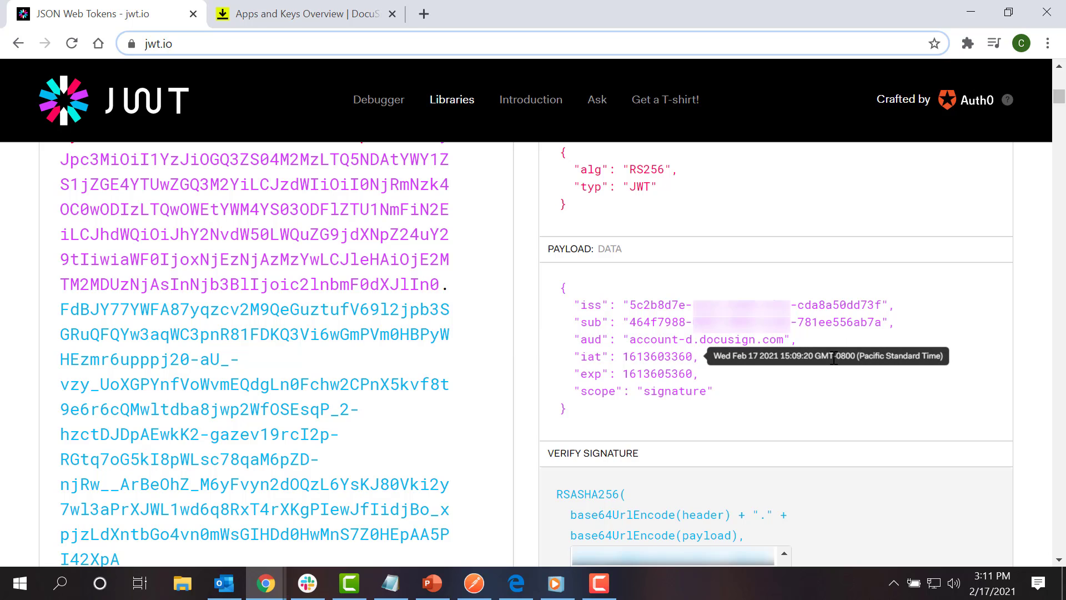
{"action": "mouse_move", "coordinate": [881, 364]}
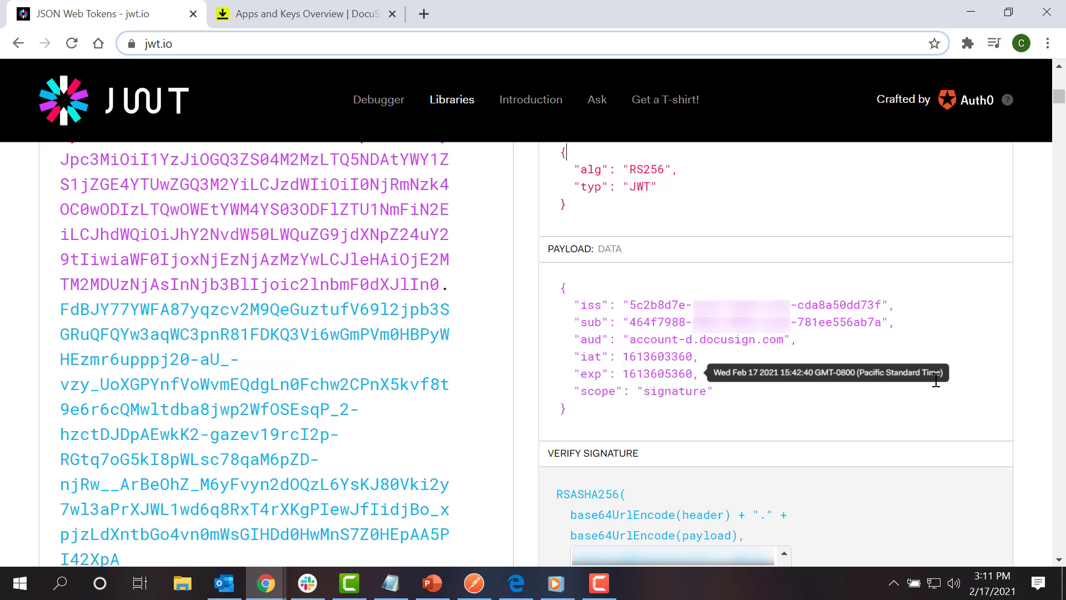
{"action": "mouse_move", "coordinate": [935, 388]}
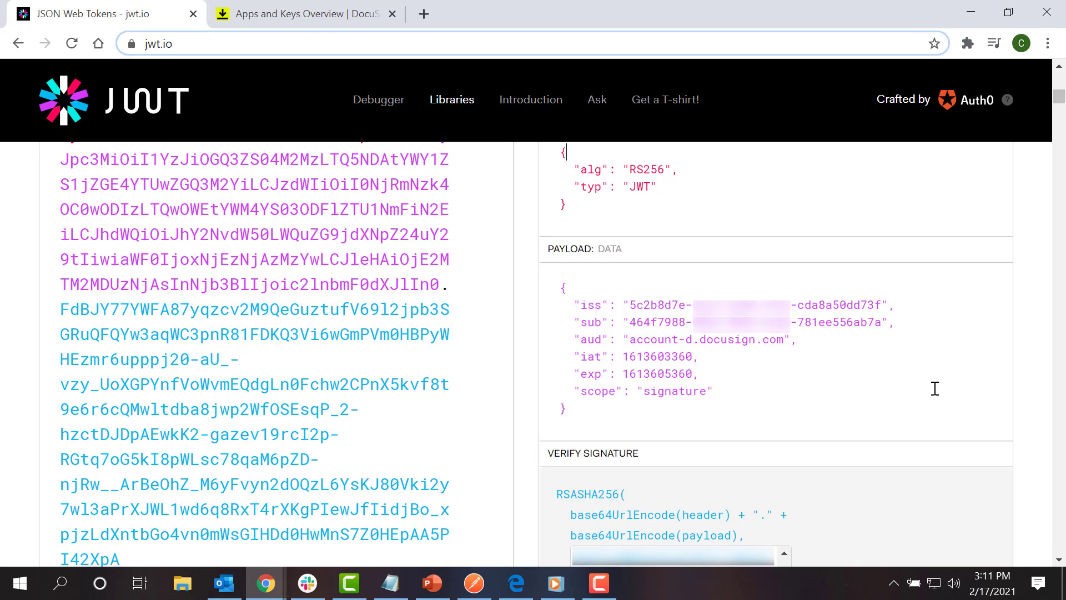
{"action": "mouse_move", "coordinate": [798, 395]}
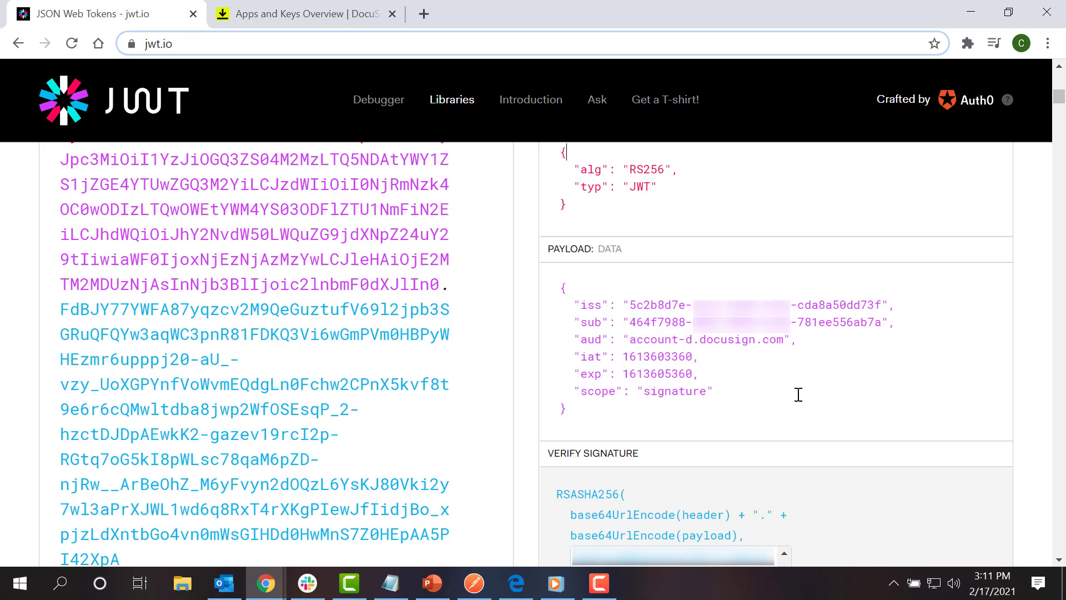
{"action": "mouse_move", "coordinate": [724, 391]}
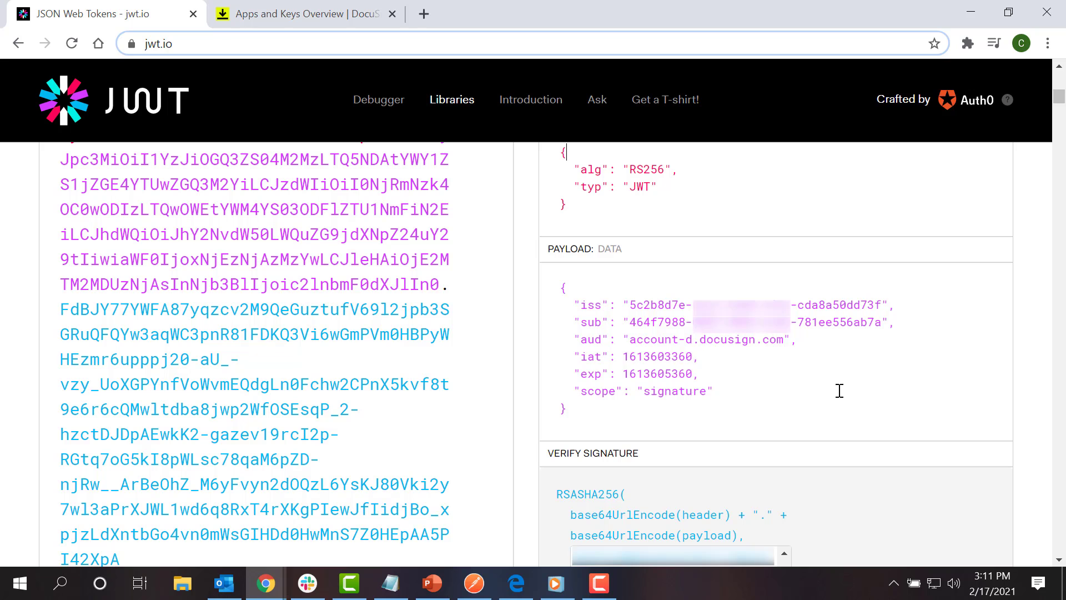
- Fill jwt.io's Verify Signature with the app's RSA public and private keys
{"action": "scroll", "scroll_direction": "down", "scroll_amount": 3}
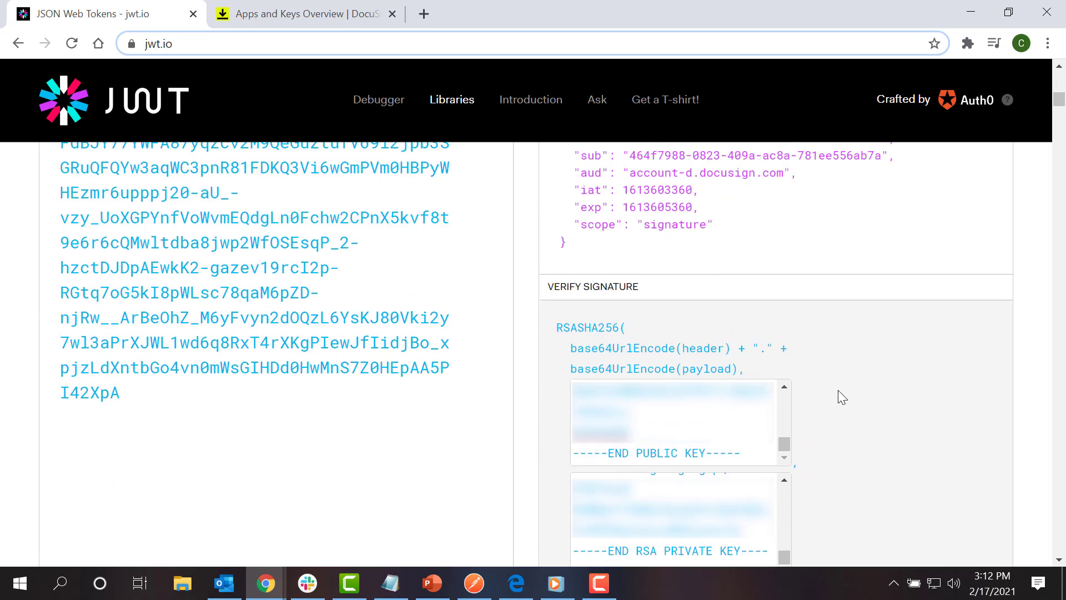
{"action": "scroll", "scroll_direction": "down", "scroll_amount": 3}
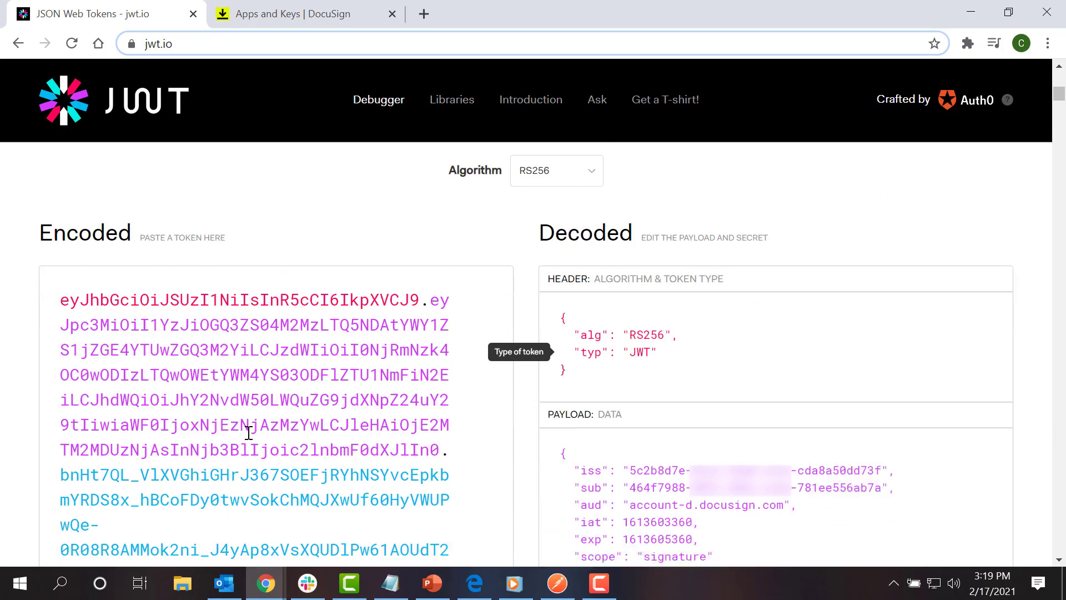
{"action": "scroll", "scroll_direction": "down", "scroll_amount": 3}
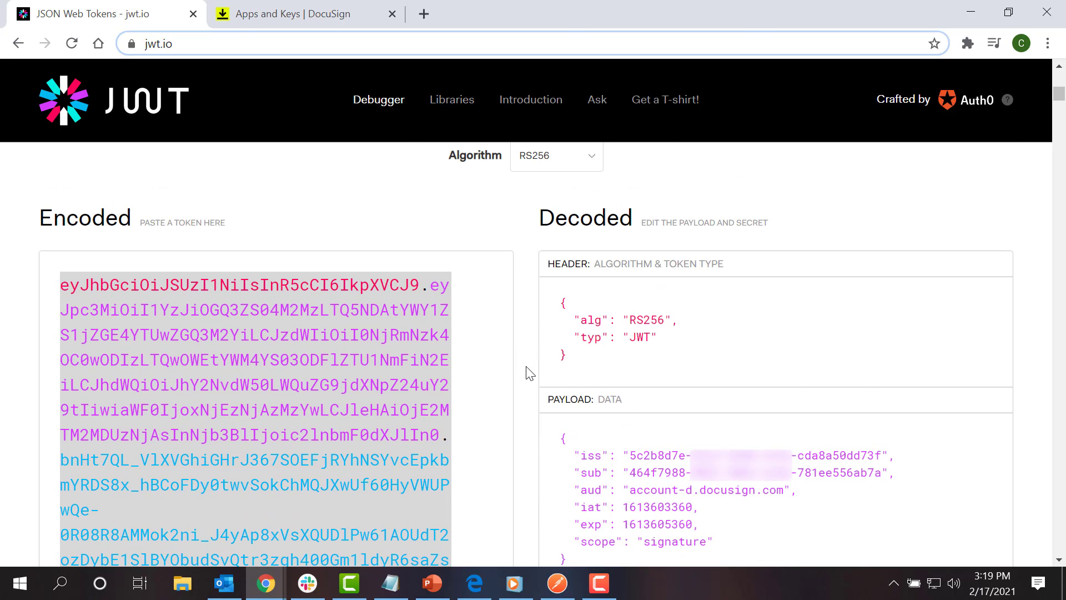
{"action": "mouse_move", "coordinate": [515, 363]}
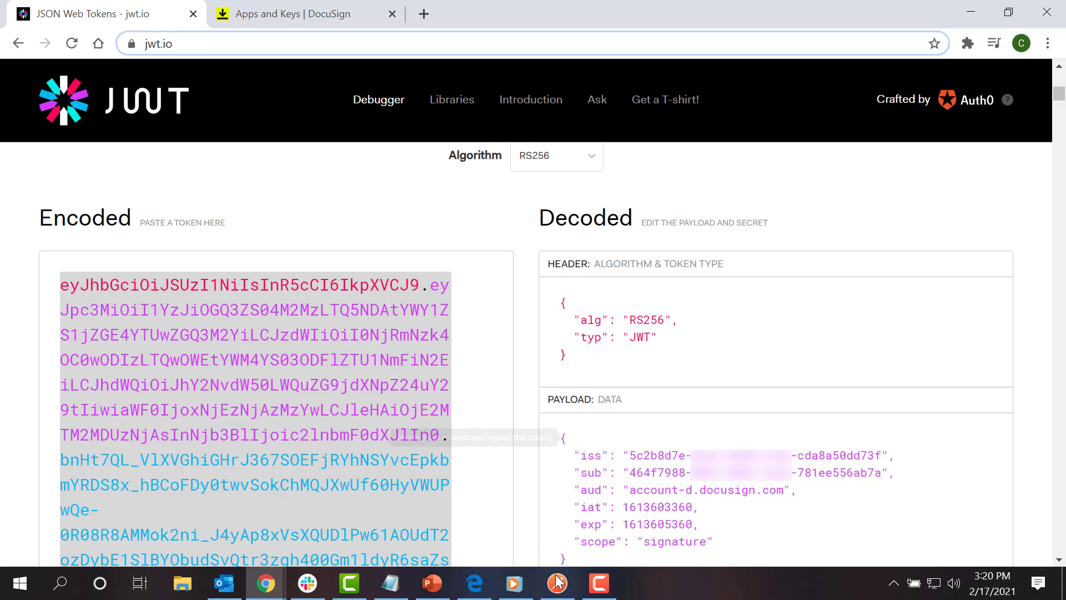
- Paste the signed JWT into the JWT auth request's assertion value in Postman
{"action": "left_click", "coordinate": [557, 584]}
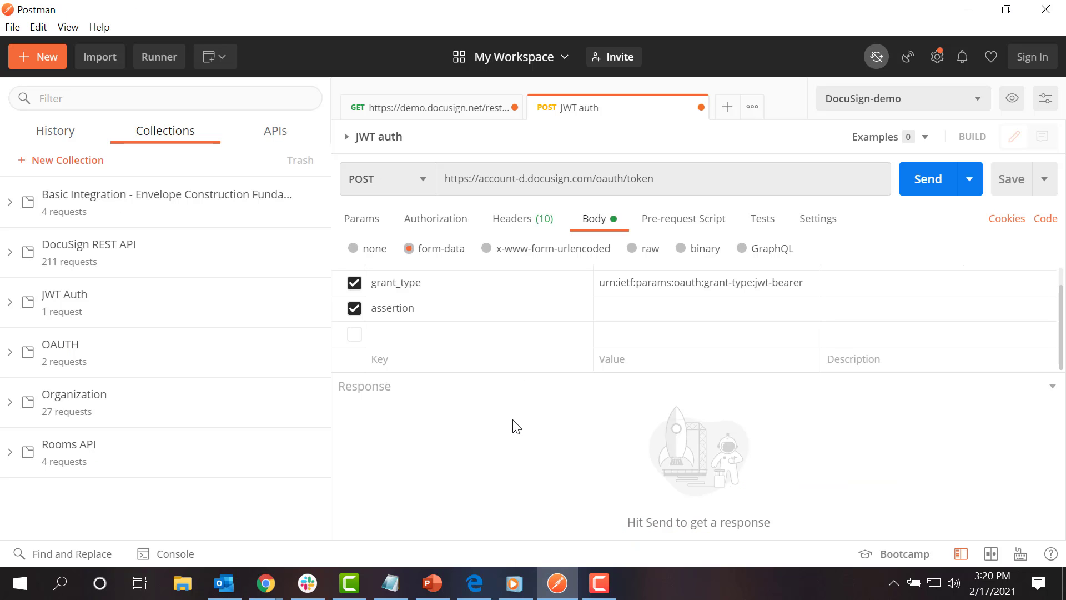
{"action": "left_click", "coordinate": [689, 178]}
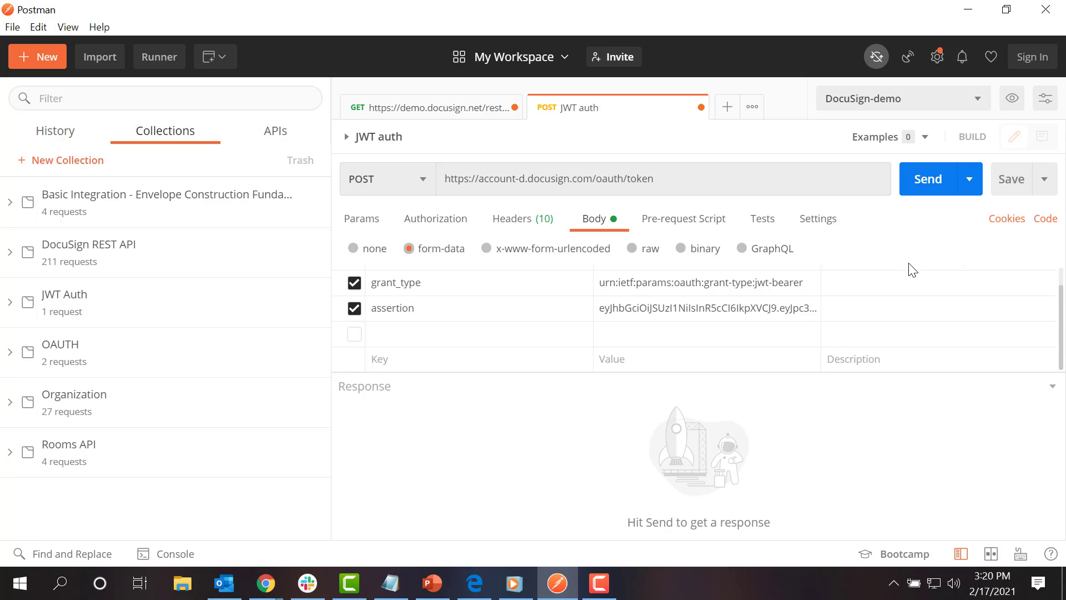
{"action": "left_click", "coordinate": [928, 178]}
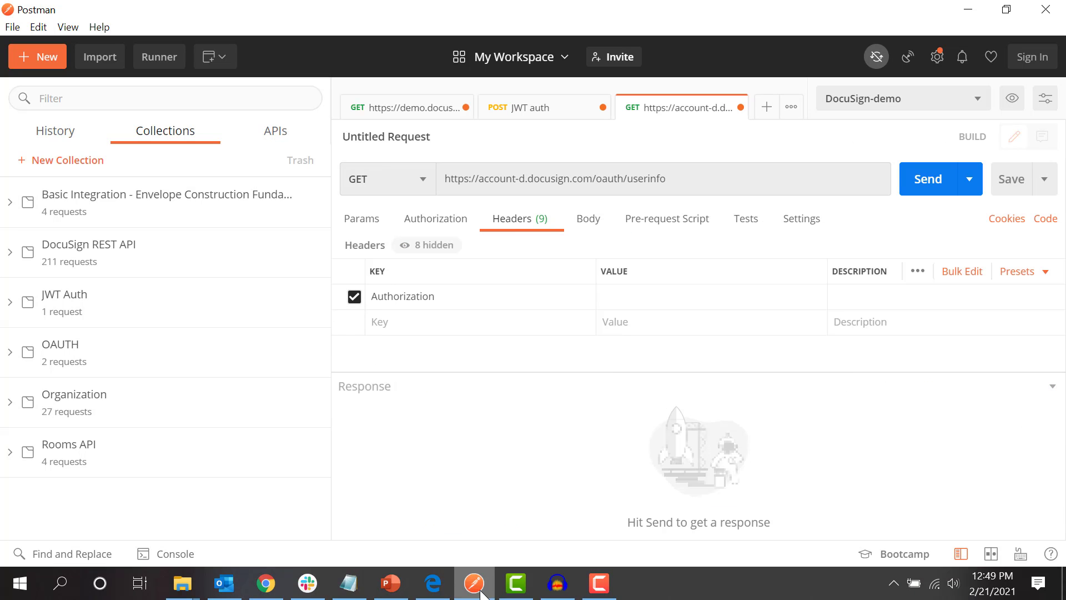
- Set the userinfo request's Authorization header to 'Bearer <token>' and send it
{"action": "left_click", "coordinate": [707, 296]}
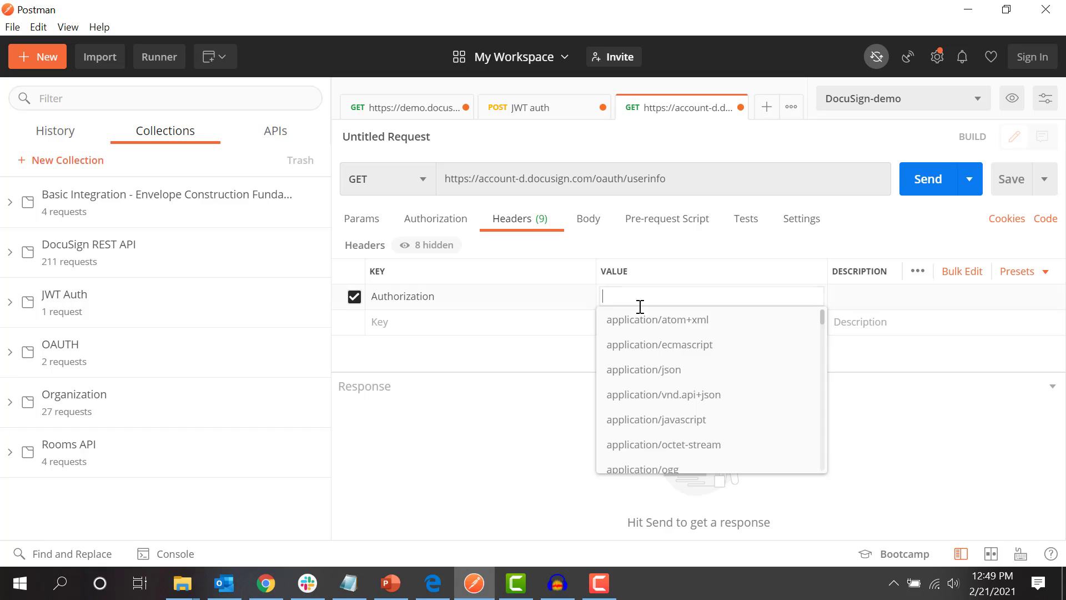
{"action": "type", "text": "Bearer eyJ0eXA"}
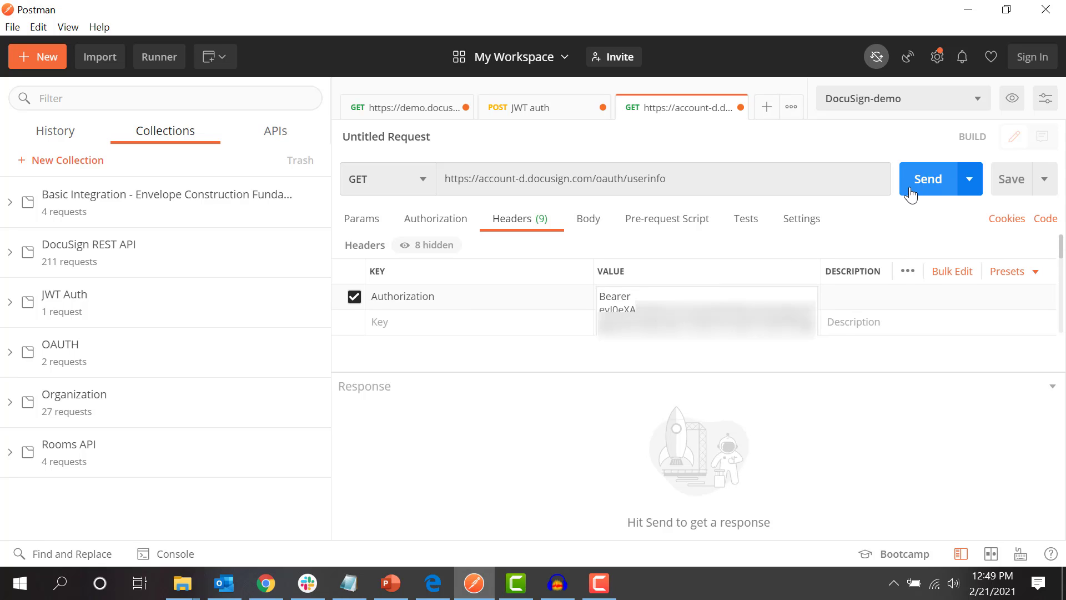
{"action": "left_click", "coordinate": [927, 179]}
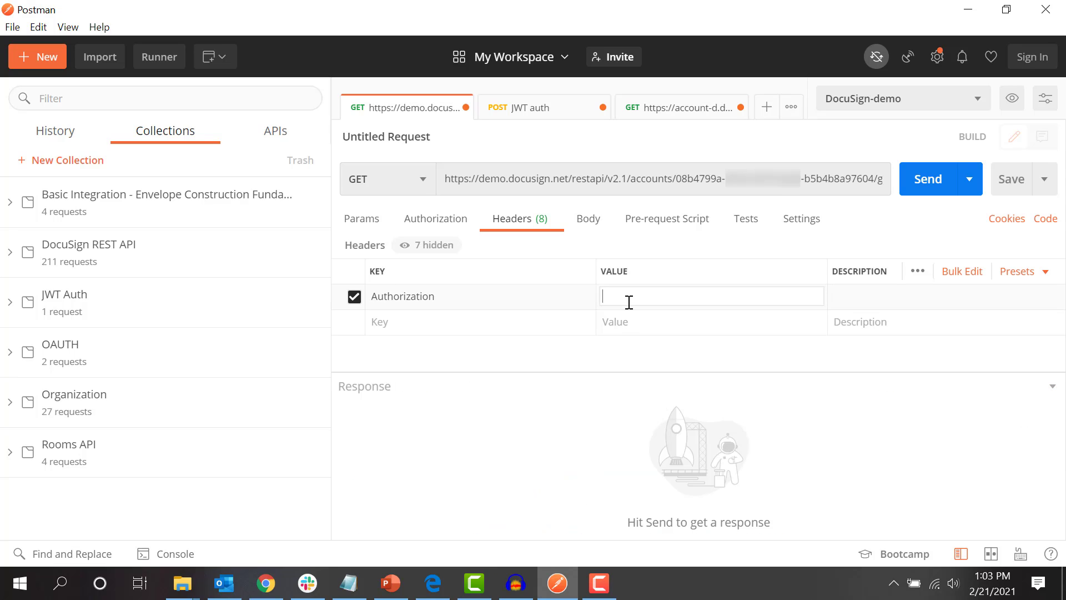
- Add the 'Bearer <token>' Authorization header to the groups request and send it
{"action": "type", "text": "Bearer"}
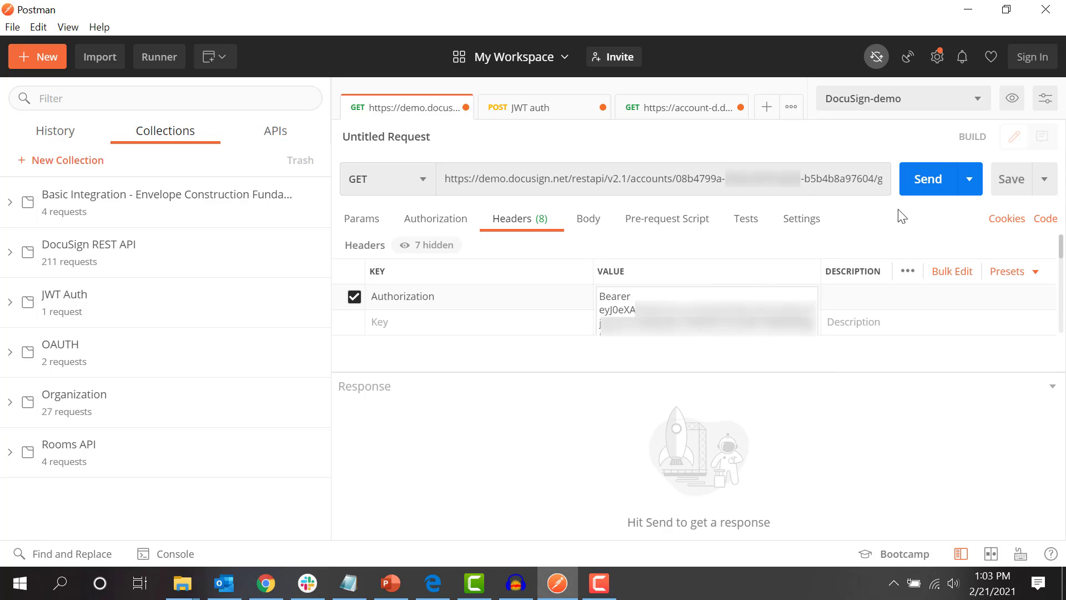
{"action": "left_click", "coordinate": [927, 179]}
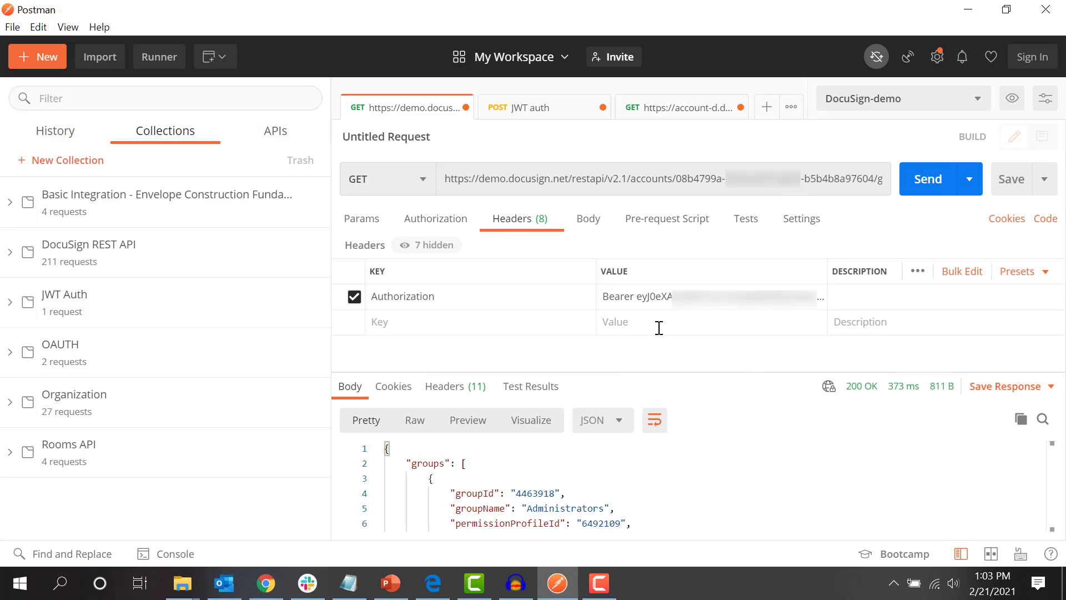
{"action": "mouse_move", "coordinate": [676, 440]}
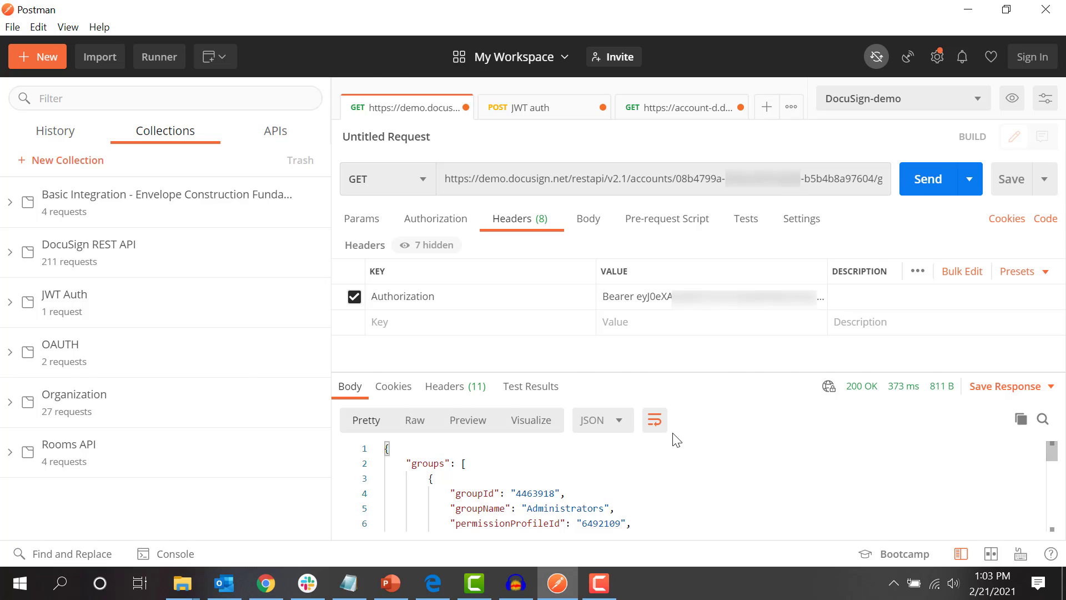